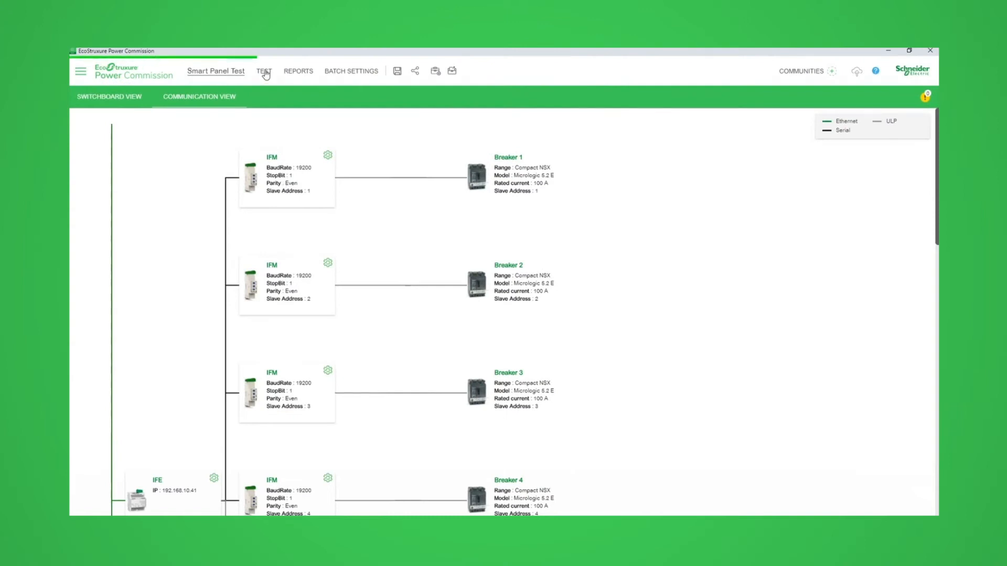
Choose Communication from the TEST menu to list the switchboard devices.
click(265, 71)
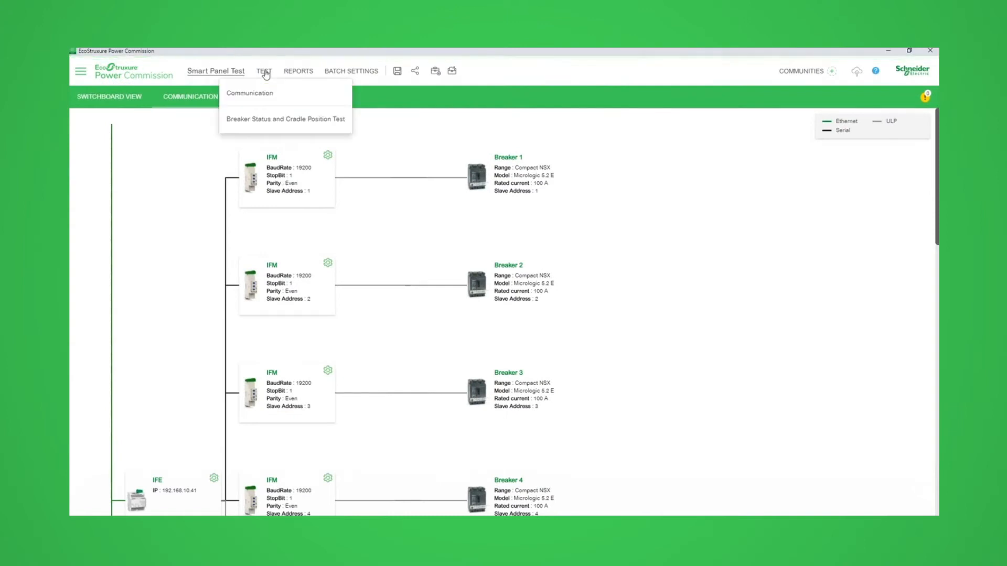
click(249, 93)
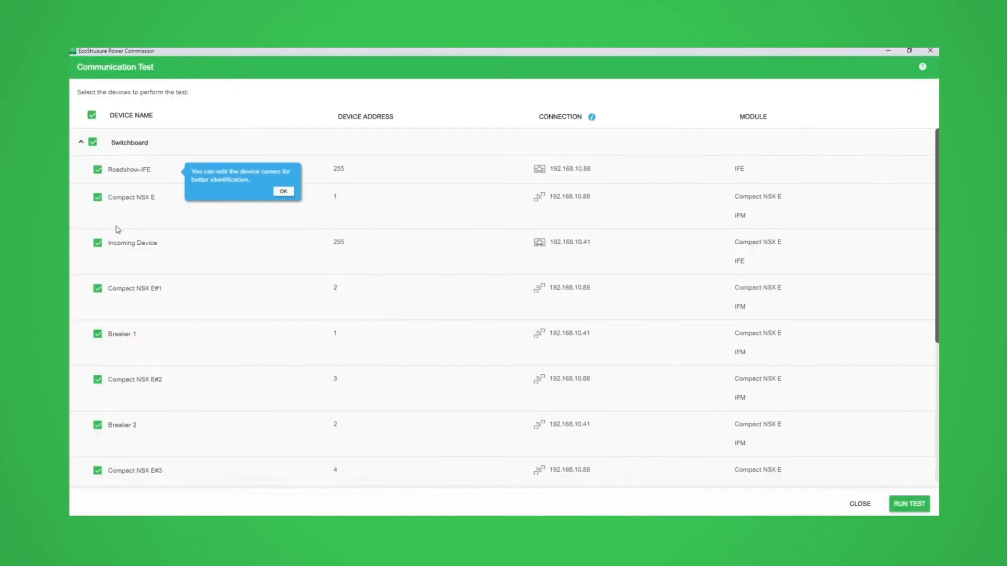
Scroll the device list, keeping Breakers 1–6 selected and MTZ1Demo excluded.
scroll(down, 3)
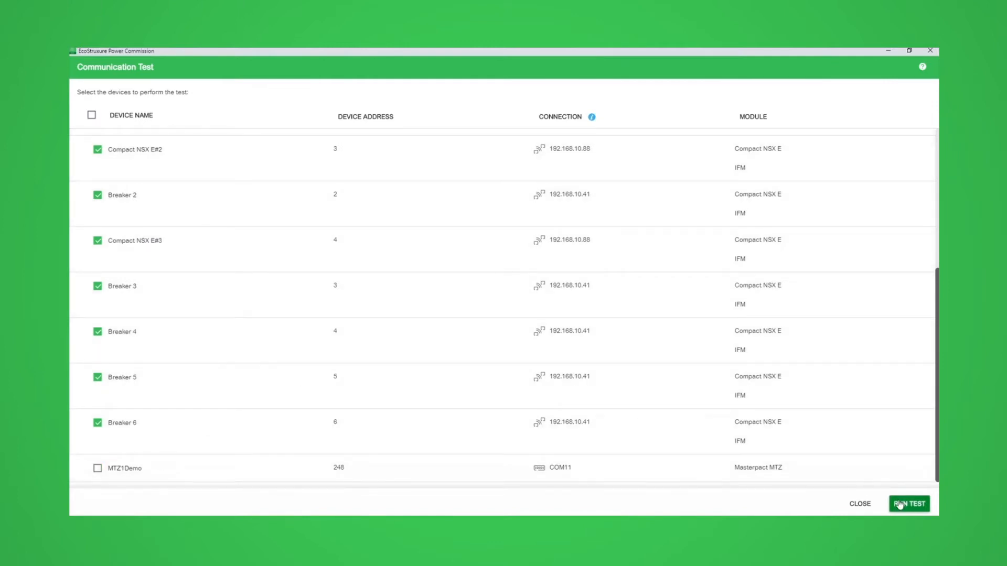
Run the test until all 23 modules pass, then generate the report without site details.
click(909, 504)
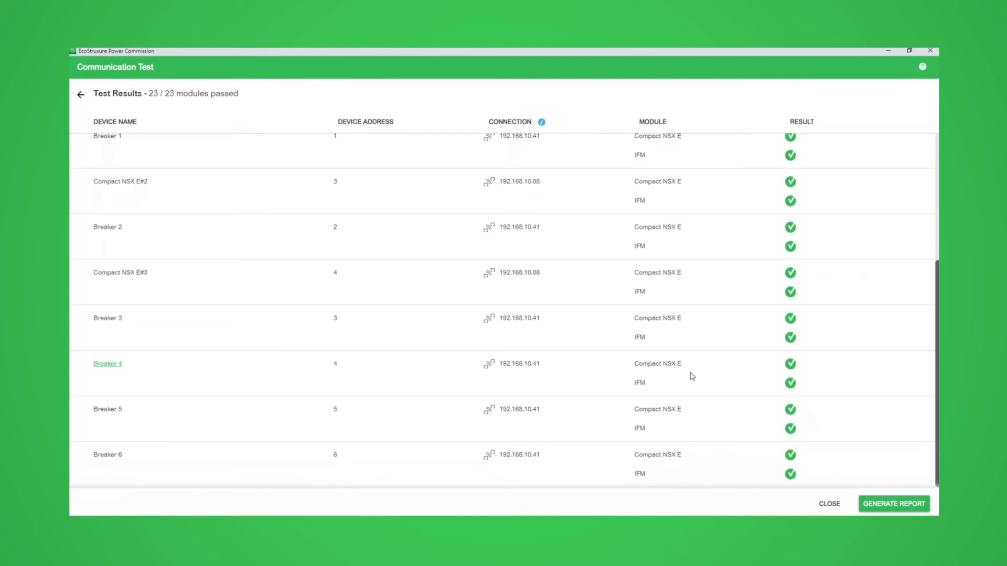
mouse_move(696, 389)
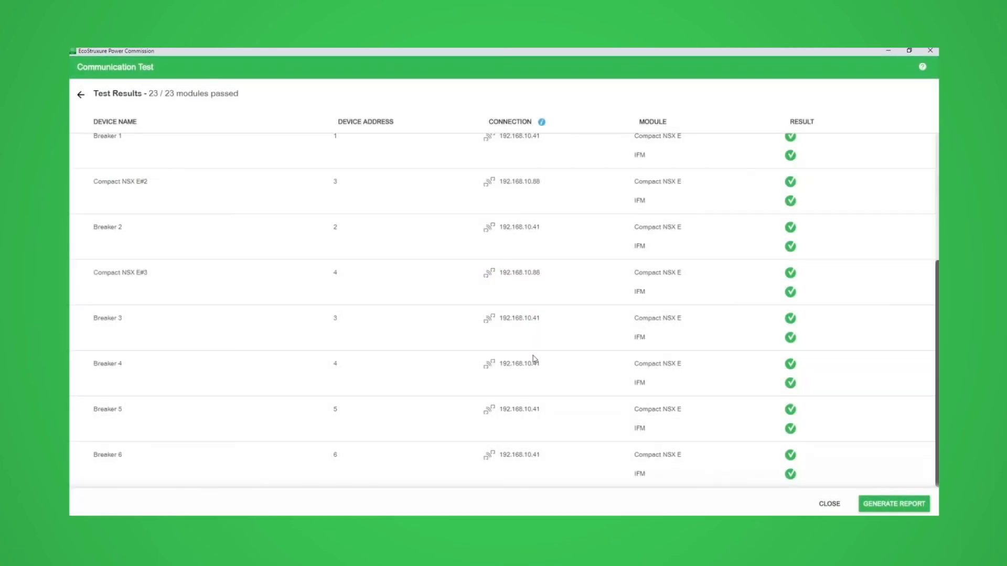
click(895, 503)
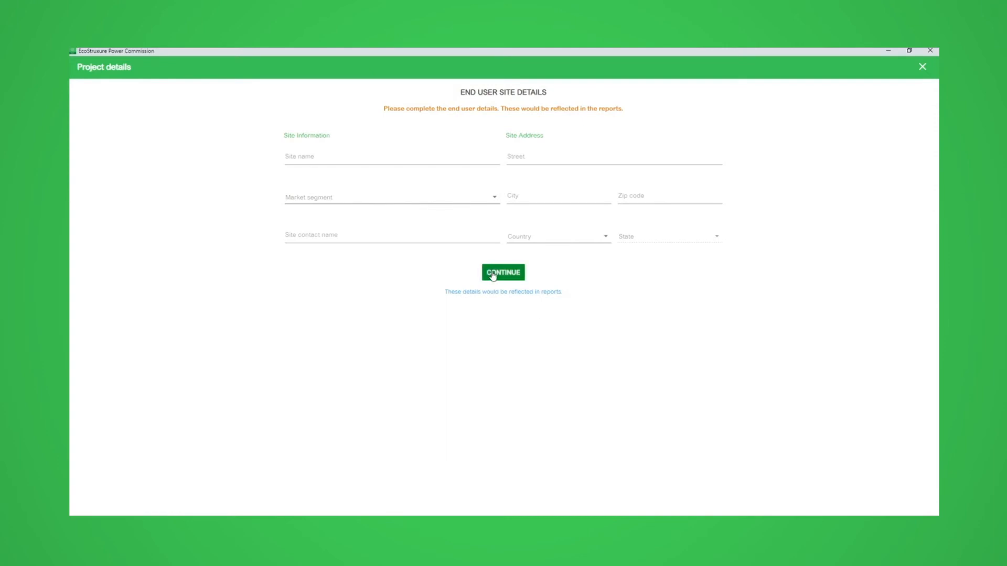
click(503, 272)
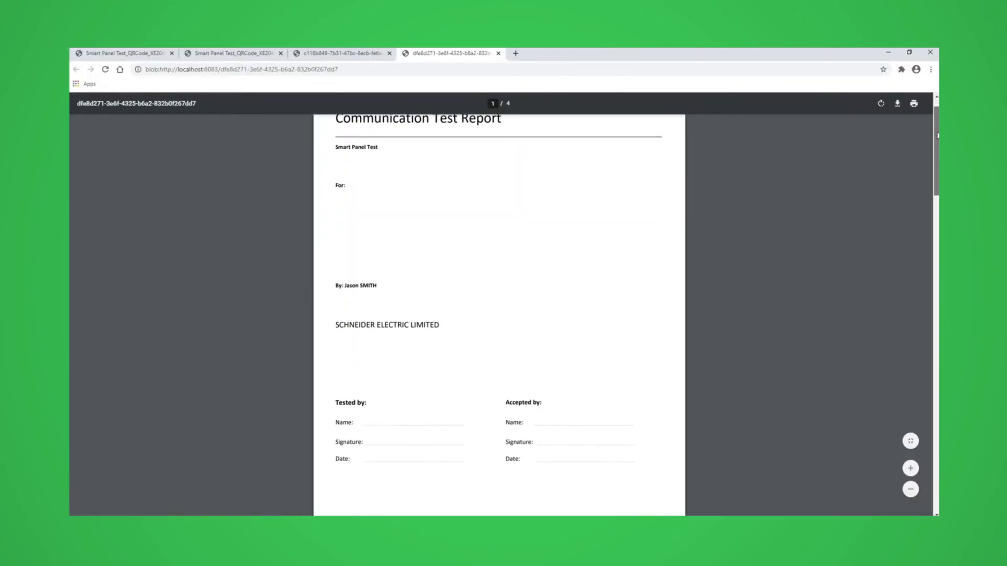
Scroll through the report pages to the communication diagram of IFE, IFM modules and breakers.
scroll(down, 3)
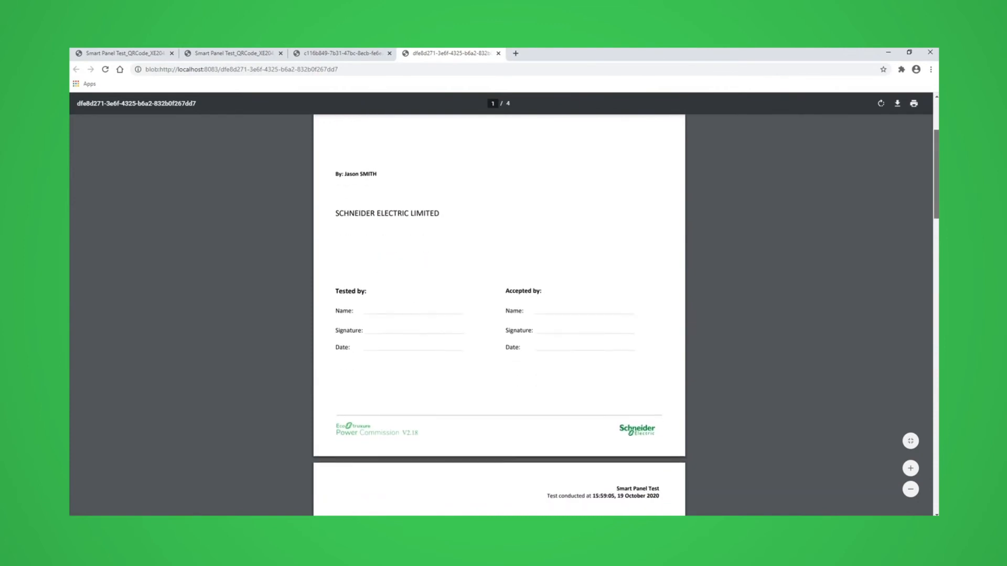
scroll(down, 3)
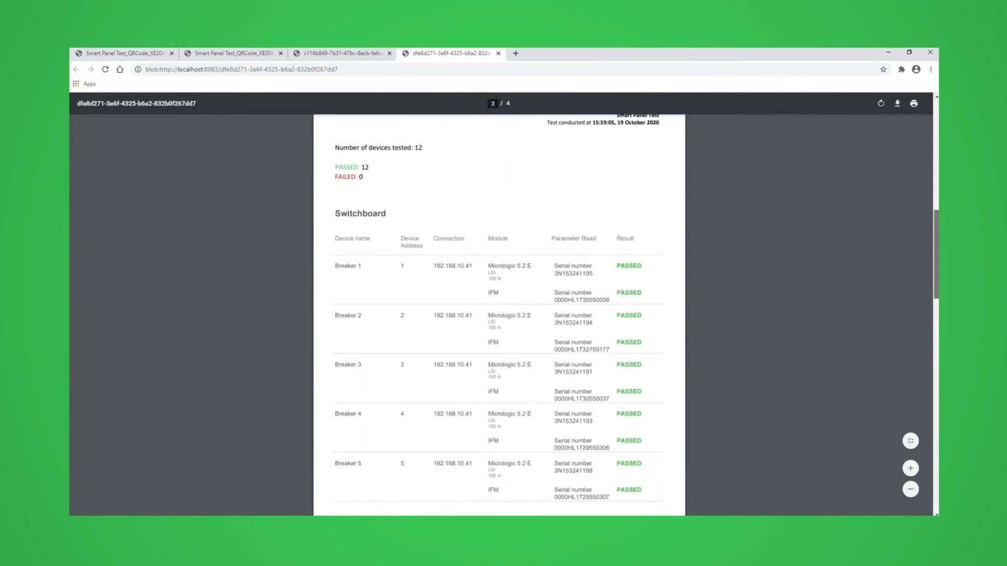
scroll(down, 3)
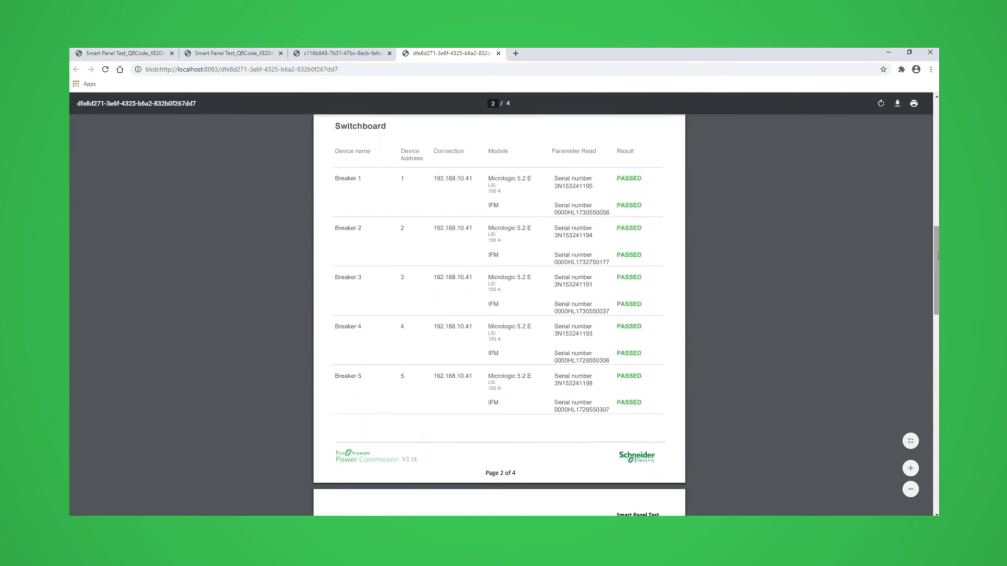
mouse_move(936, 244)
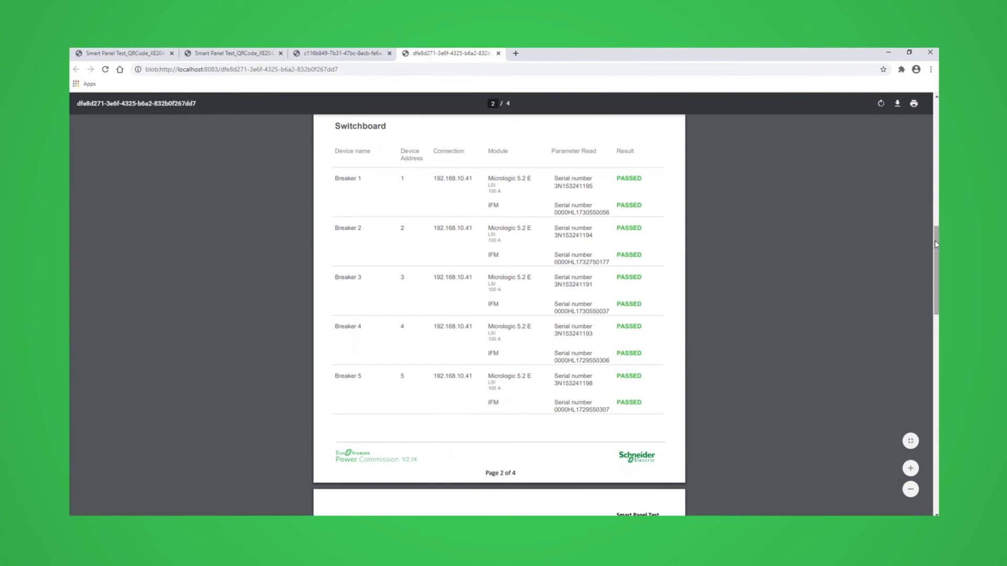
scroll(down, 3)
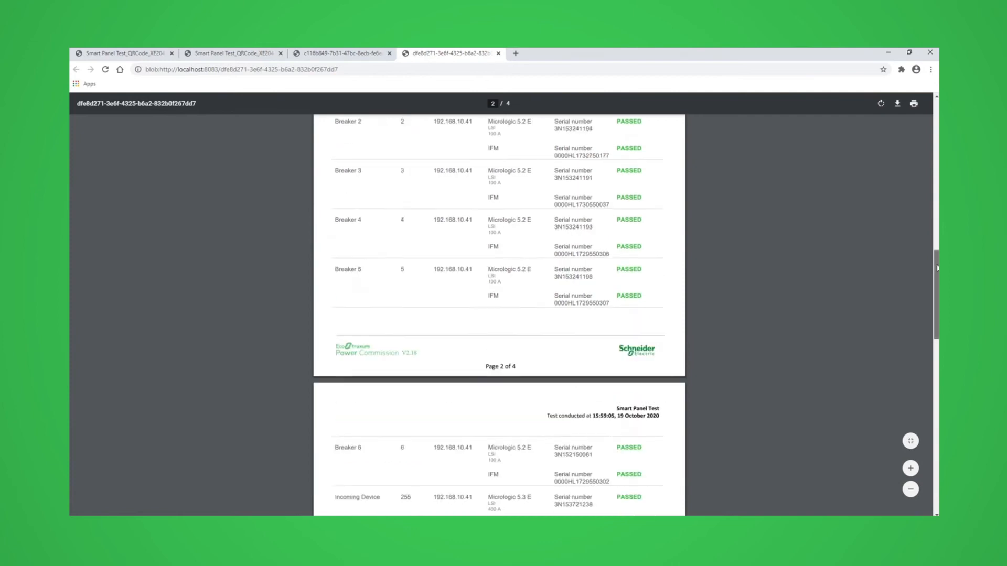
scroll(down, 3)
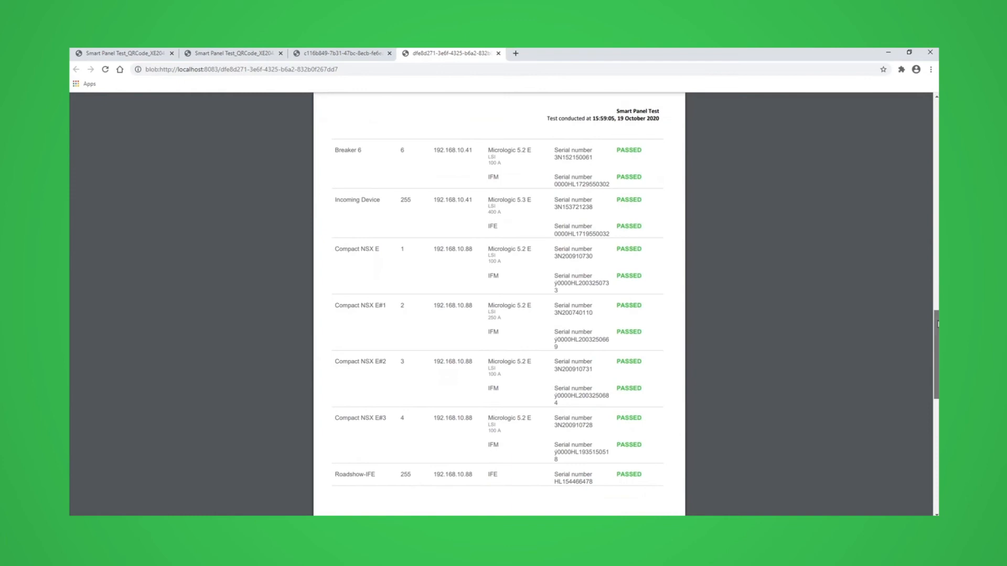
scroll(down, 3)
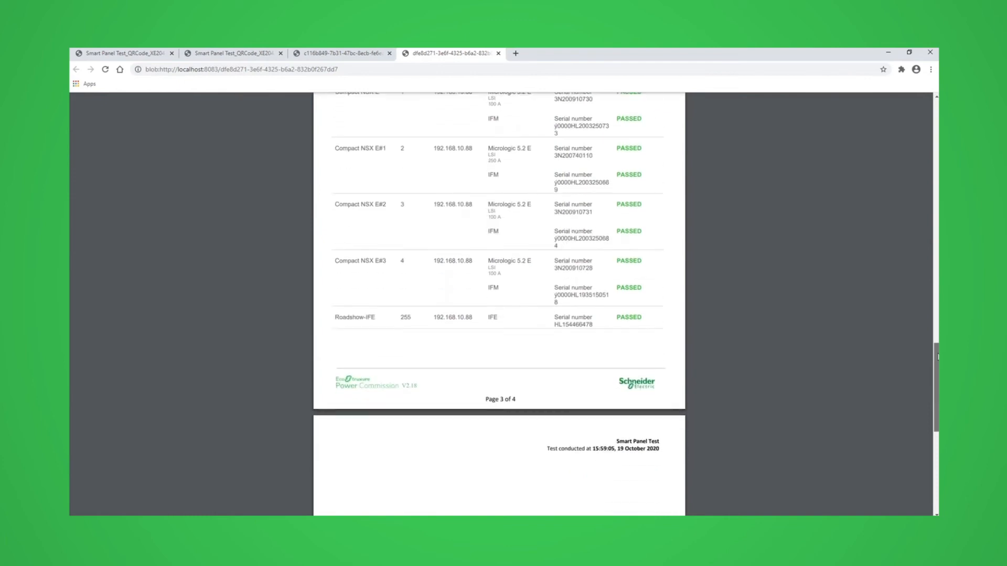
scroll(down, 3)
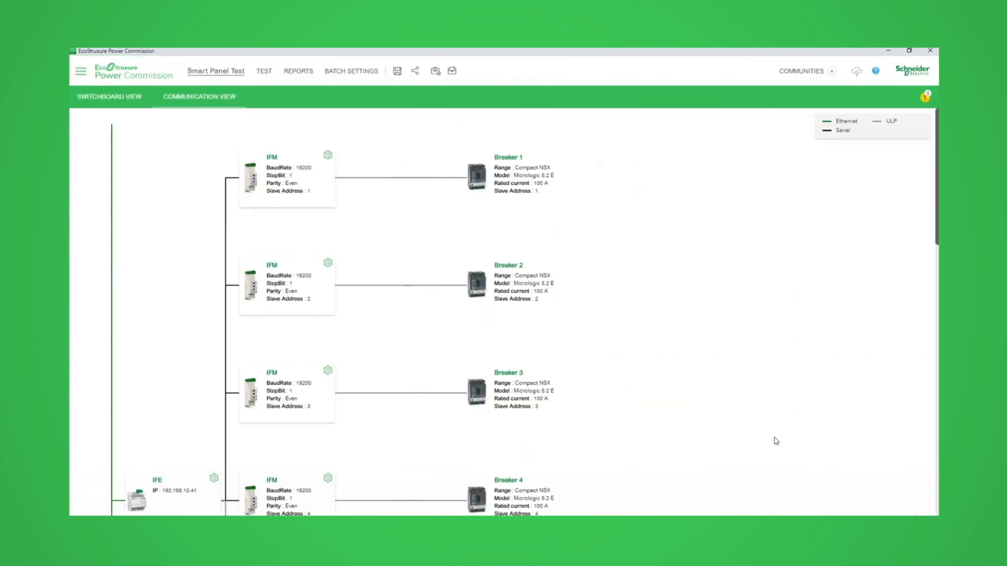
mouse_move(270, 77)
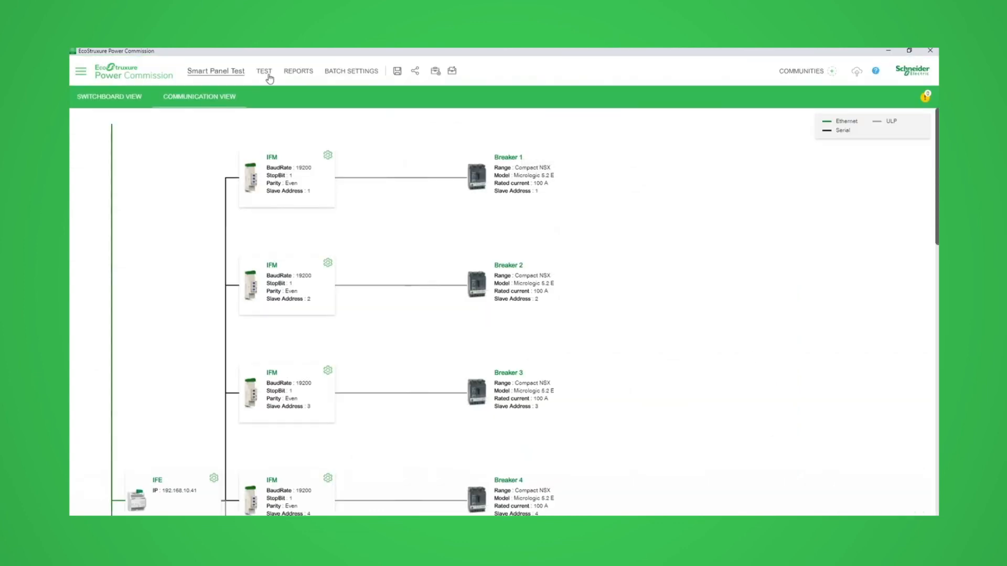